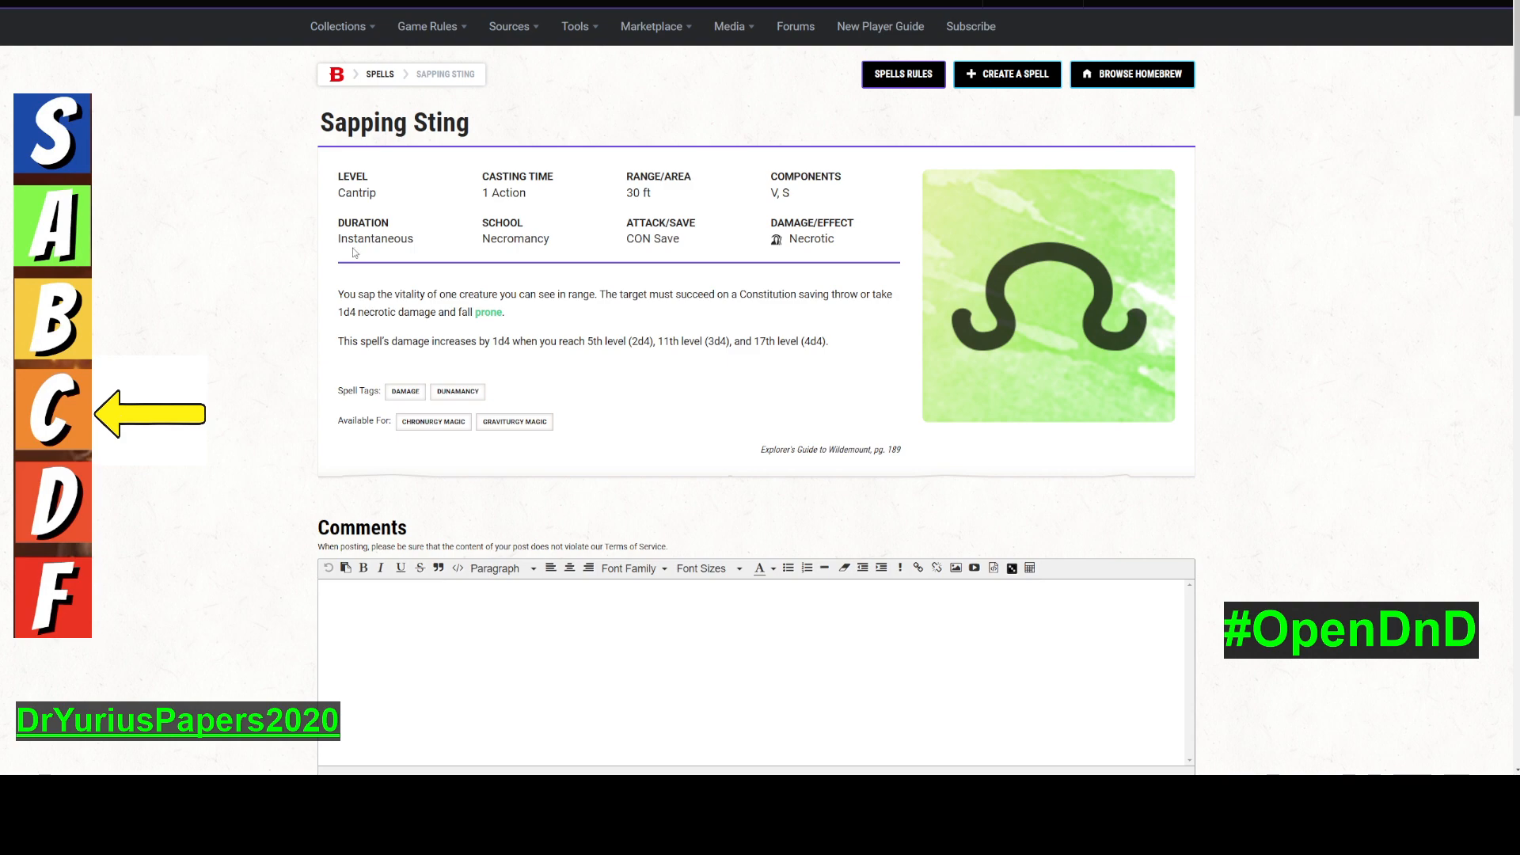
mouse_move(488, 312)
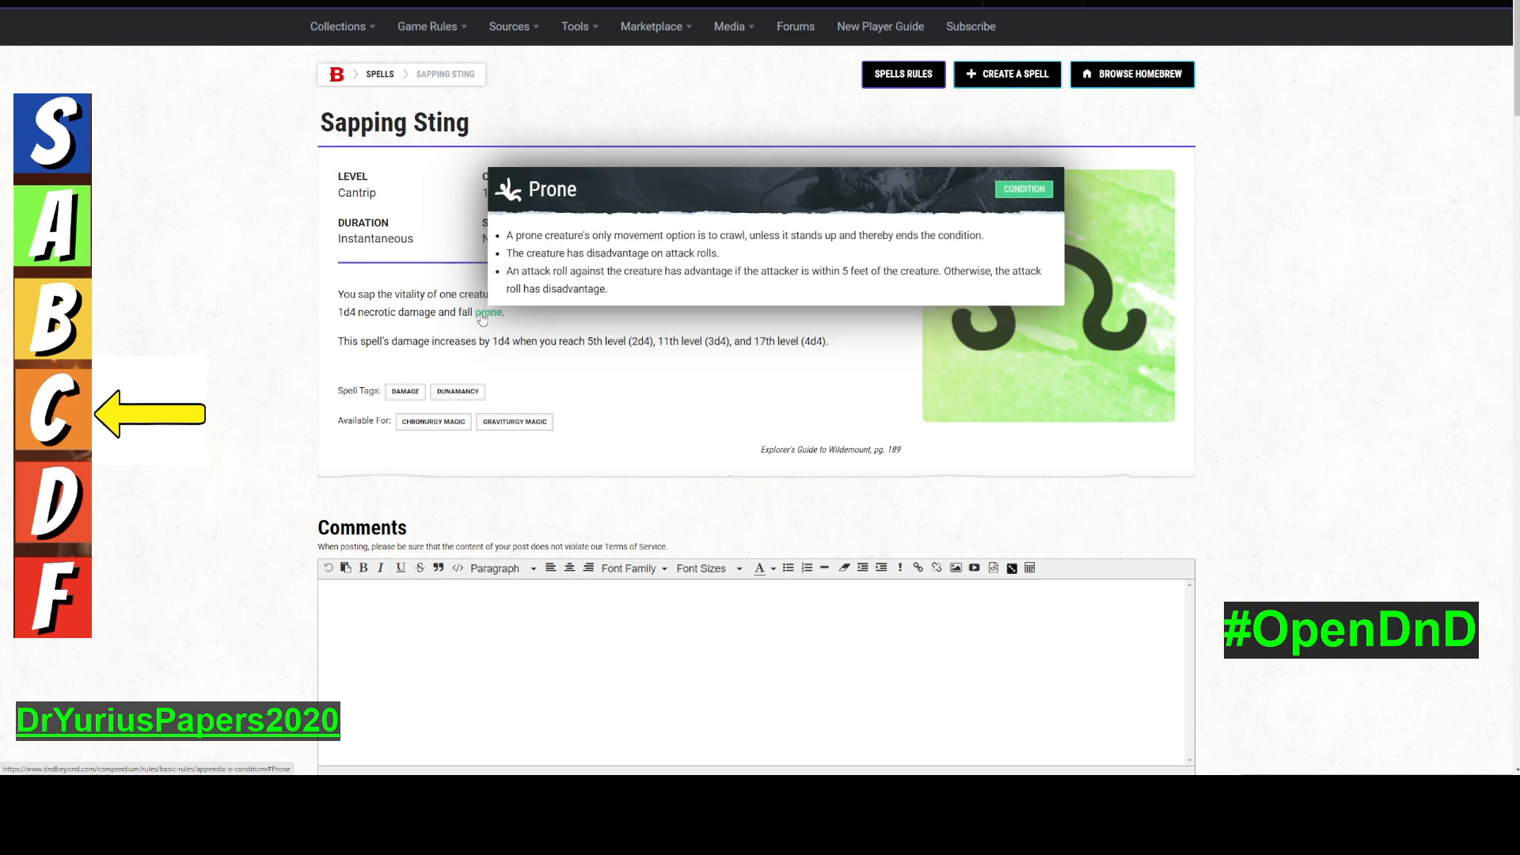